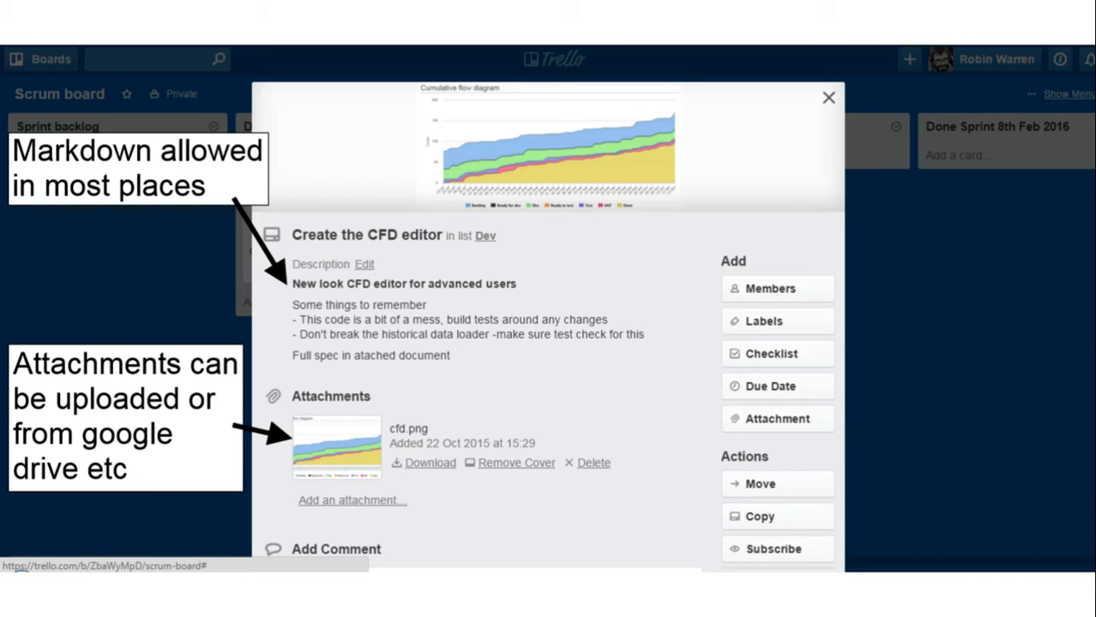
Step: Advance to the 'Using labels without going insane' slide showing Blocked, Urgent and Bug labels
{"action": "left_click", "coordinate": [763, 320]}
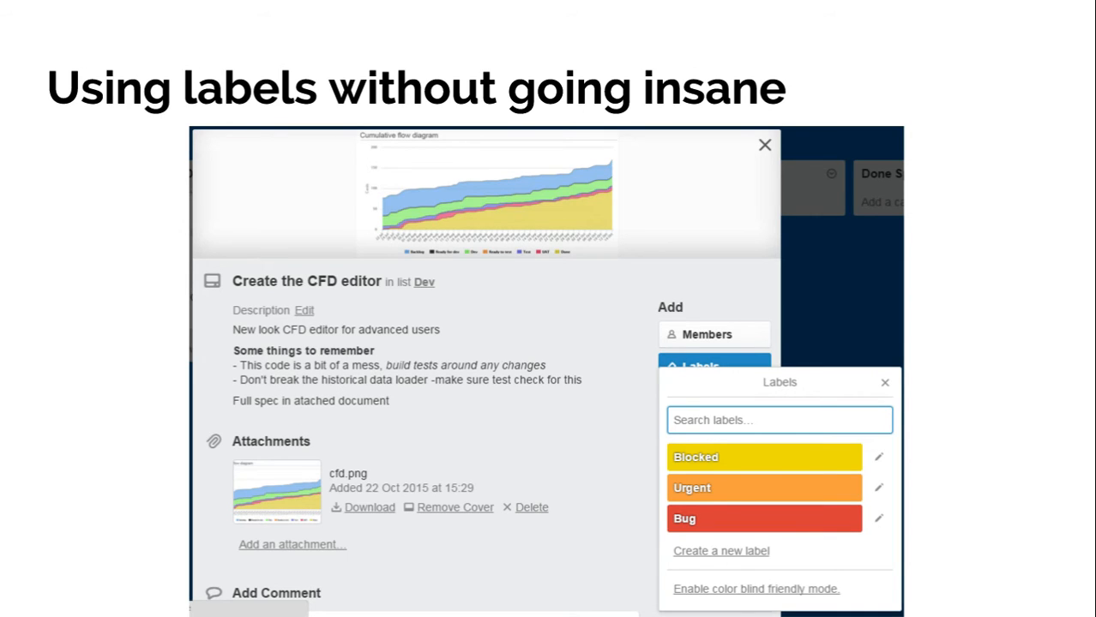
{"action": "key", "text": "right"}
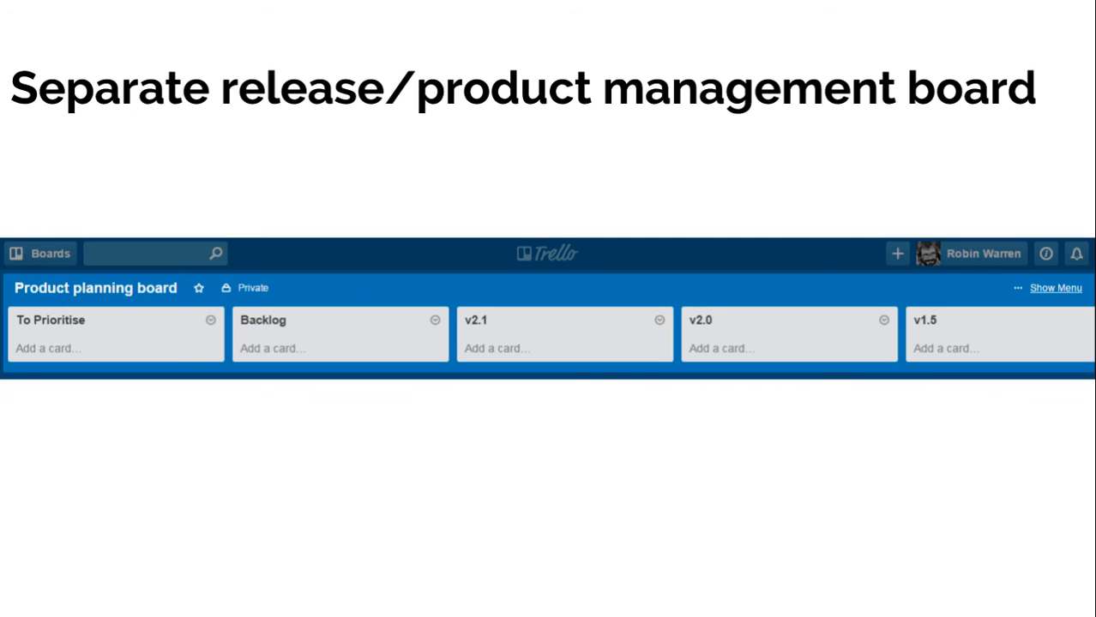
Step: Advance past the Product planning board slide to the closing 'Any questions?' slide
{"action": "key", "text": "Right"}
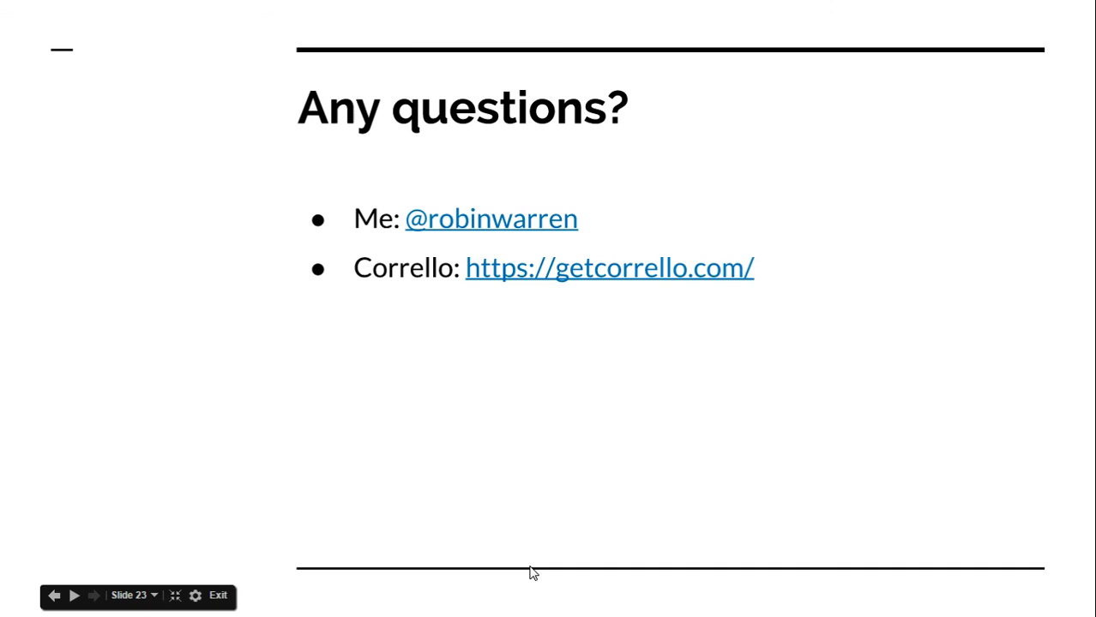